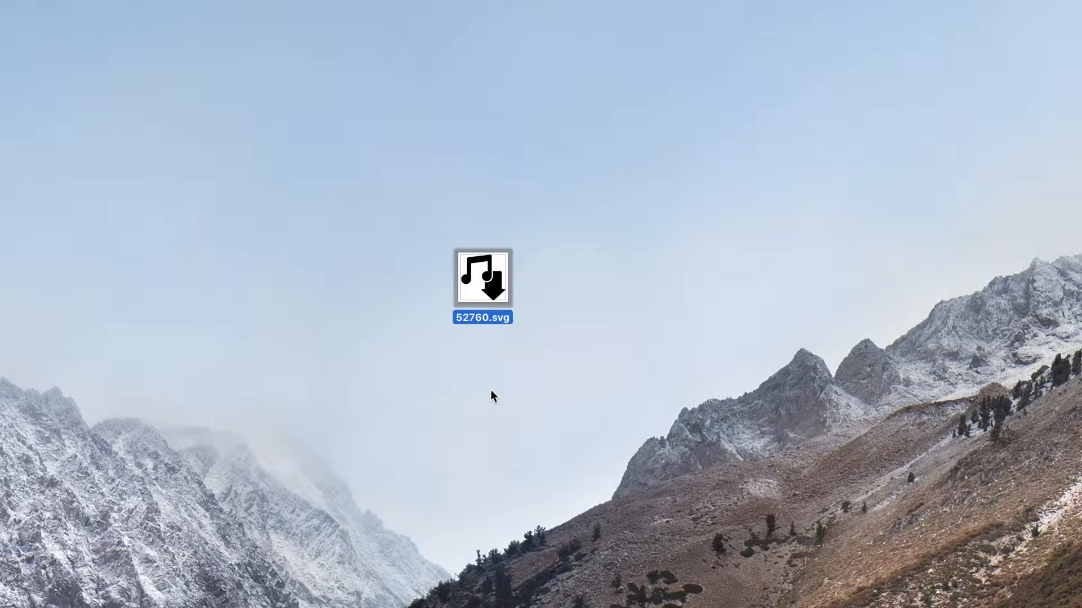
# Show the Open With application list for 52760.svg on the desktop.
pyautogui.rightClick(483, 277)
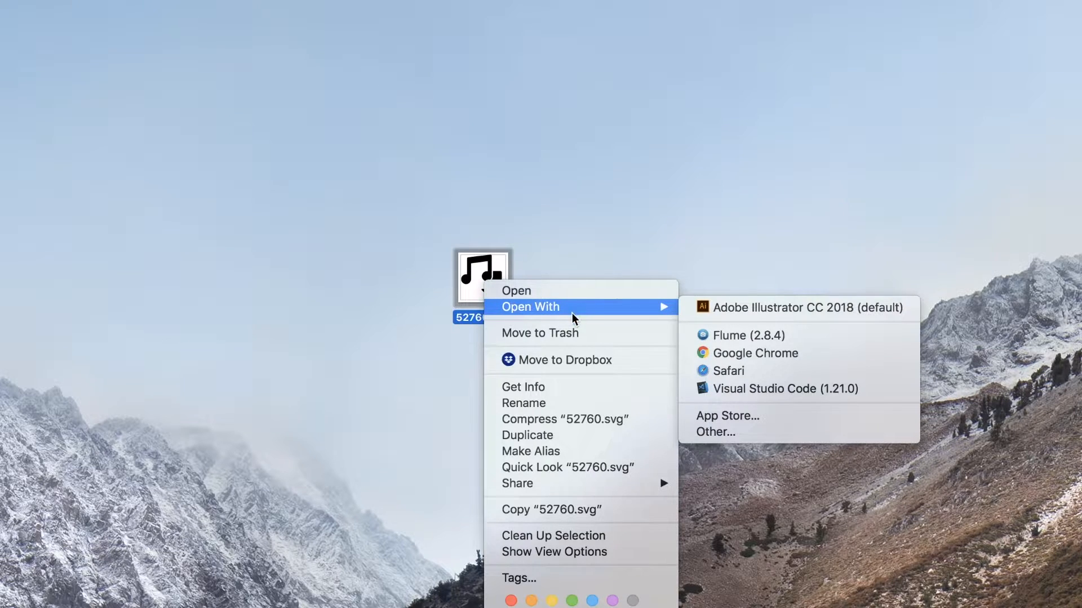
pyautogui.moveTo(808, 308)
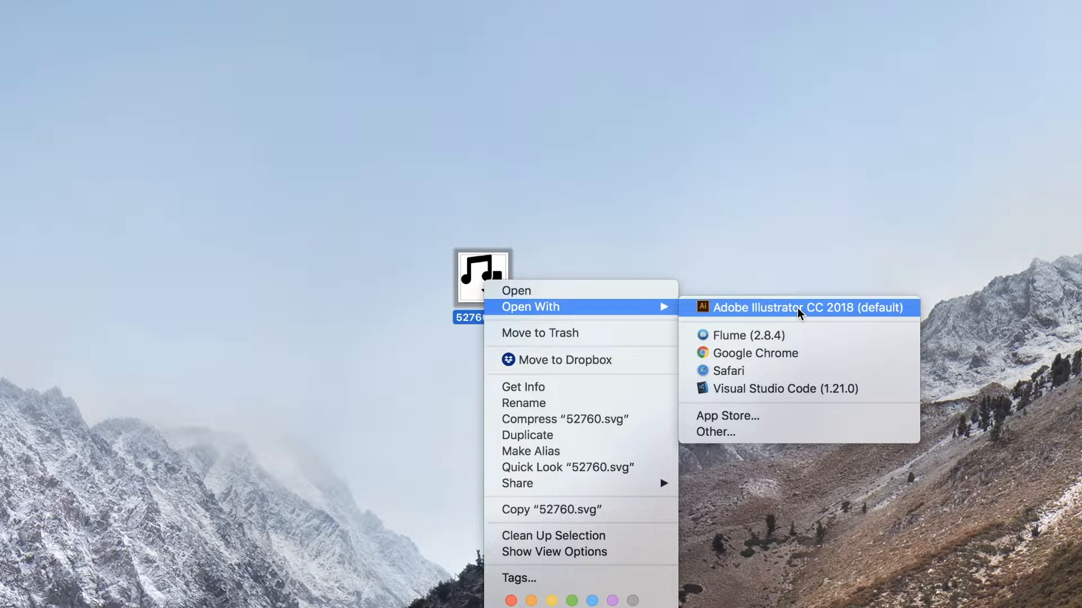
# Open 52760.svg in Adobe Illustrator CC 2018 and start Export As.
pyautogui.click(808, 308)
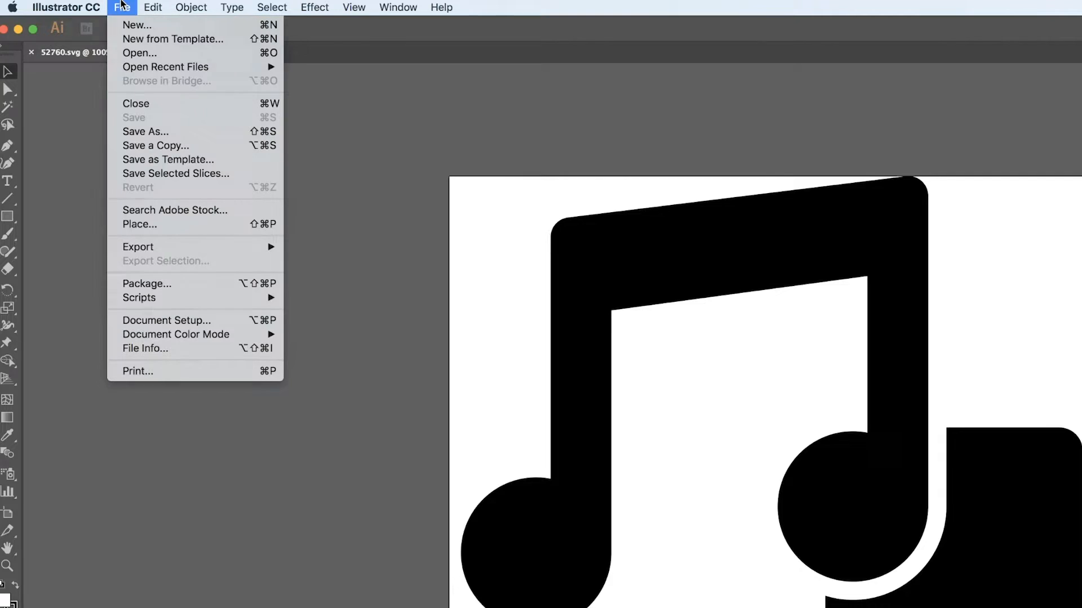
pyautogui.moveTo(180, 237)
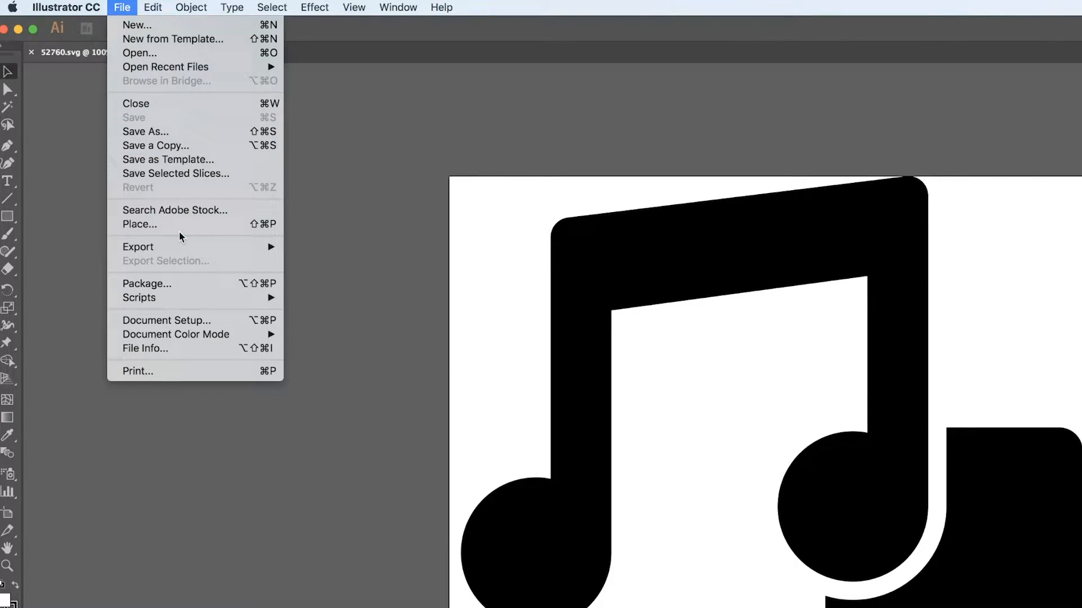
pyautogui.moveTo(138, 246)
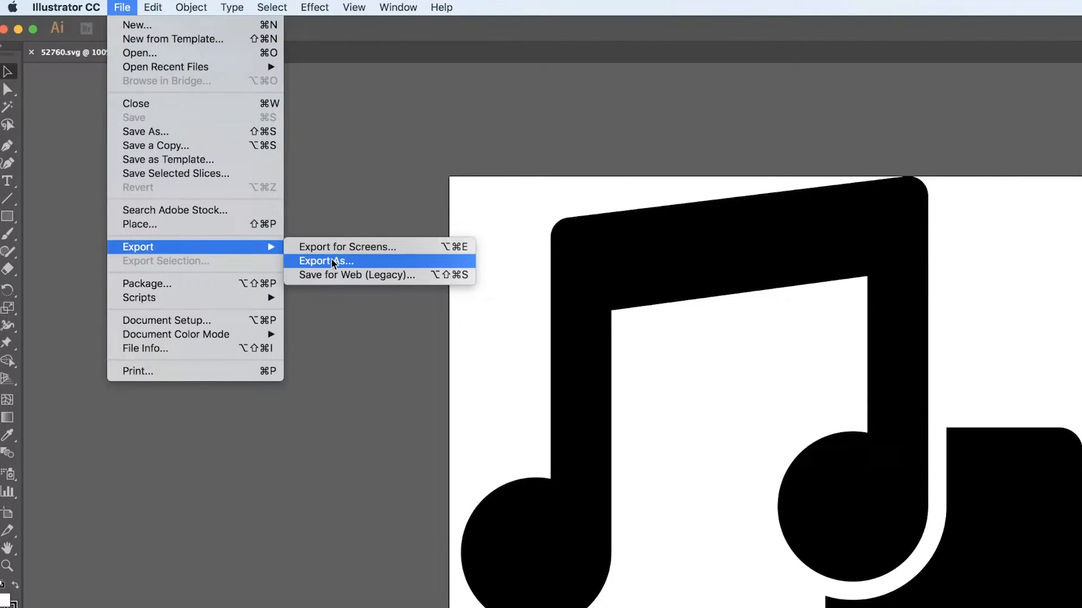
pyautogui.click(326, 260)
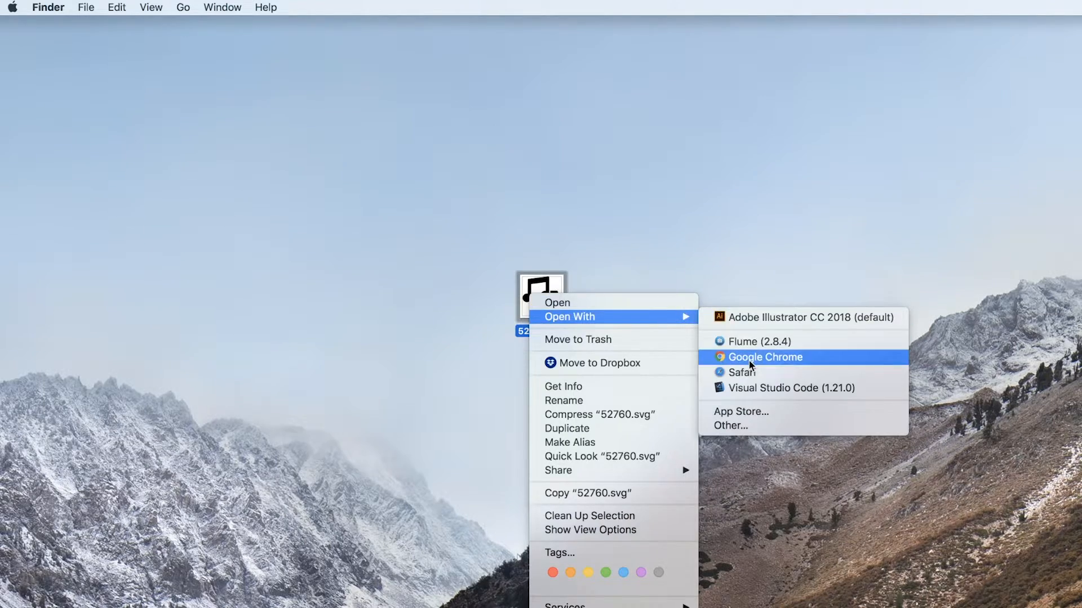
# Open 52760.svg in Google Chrome, then go to the Zamzar converter tab.
pyautogui.click(763, 357)
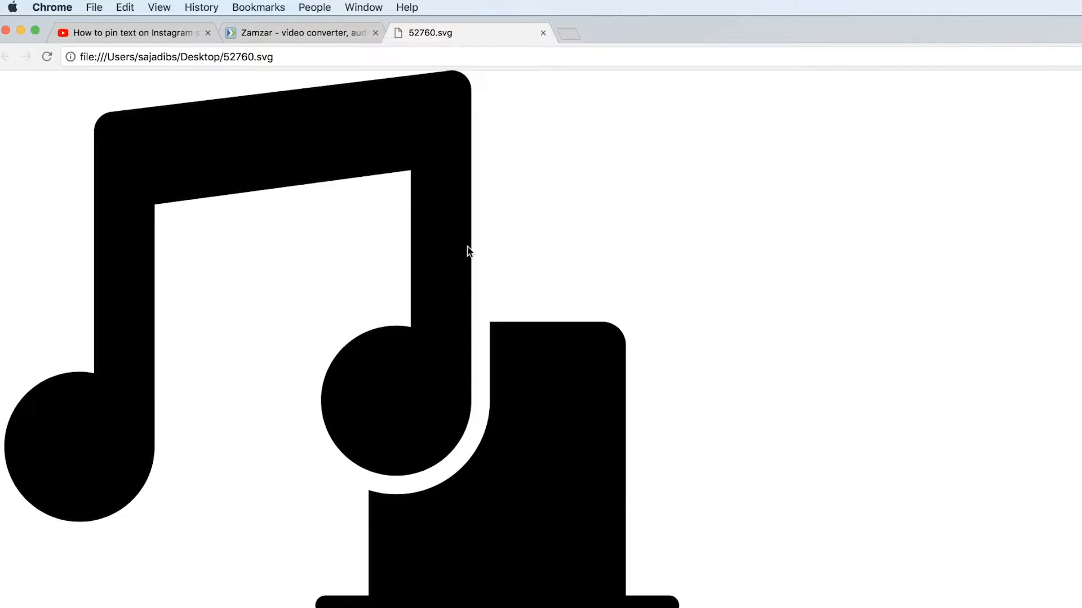
pyautogui.moveTo(168, 561)
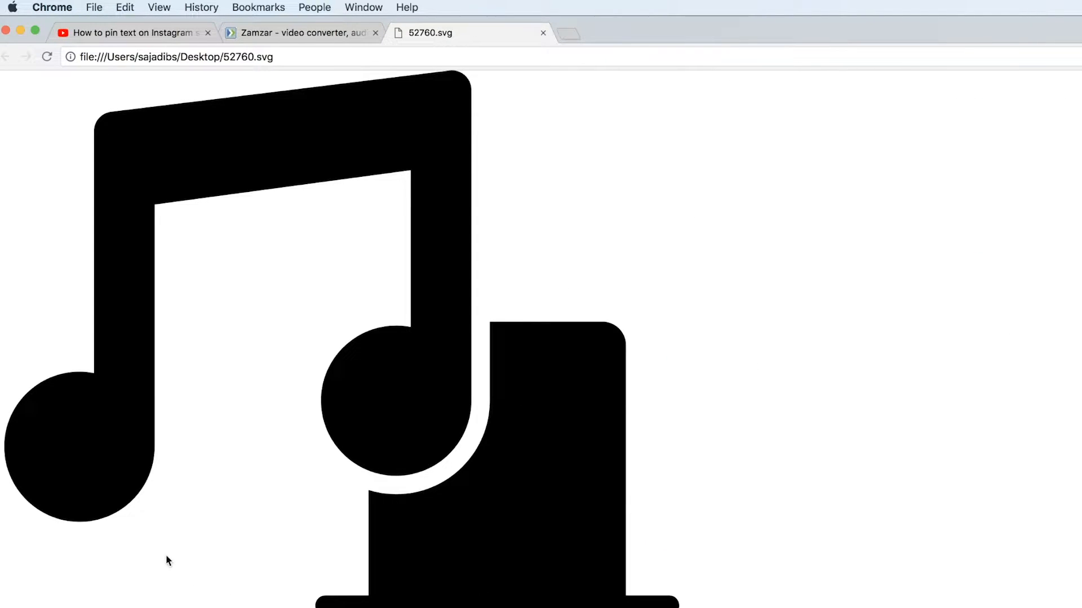
pyautogui.moveTo(109, 275)
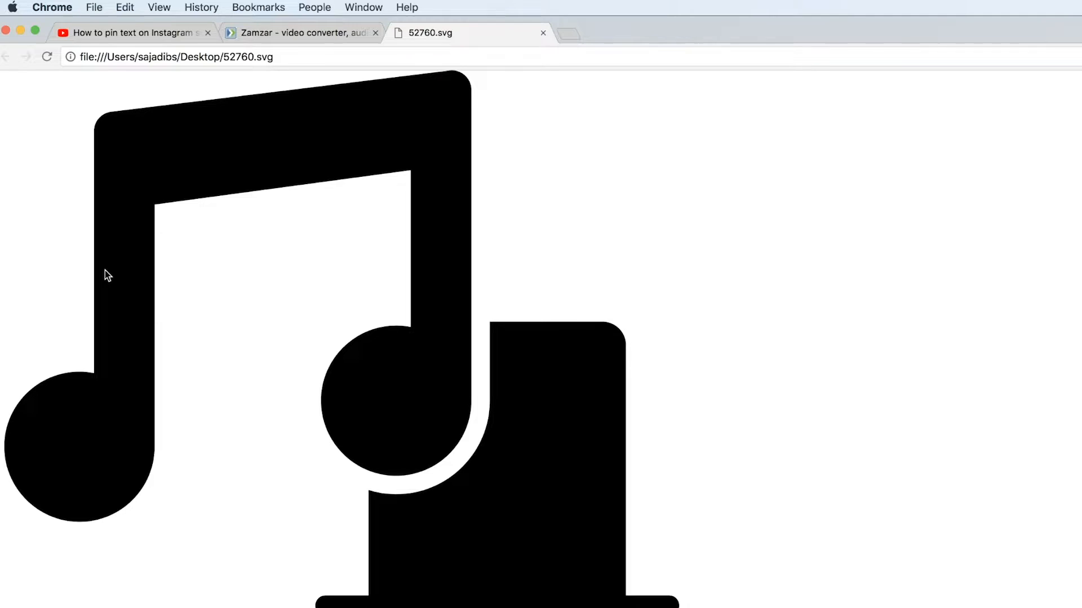
pyautogui.click(208, 32)
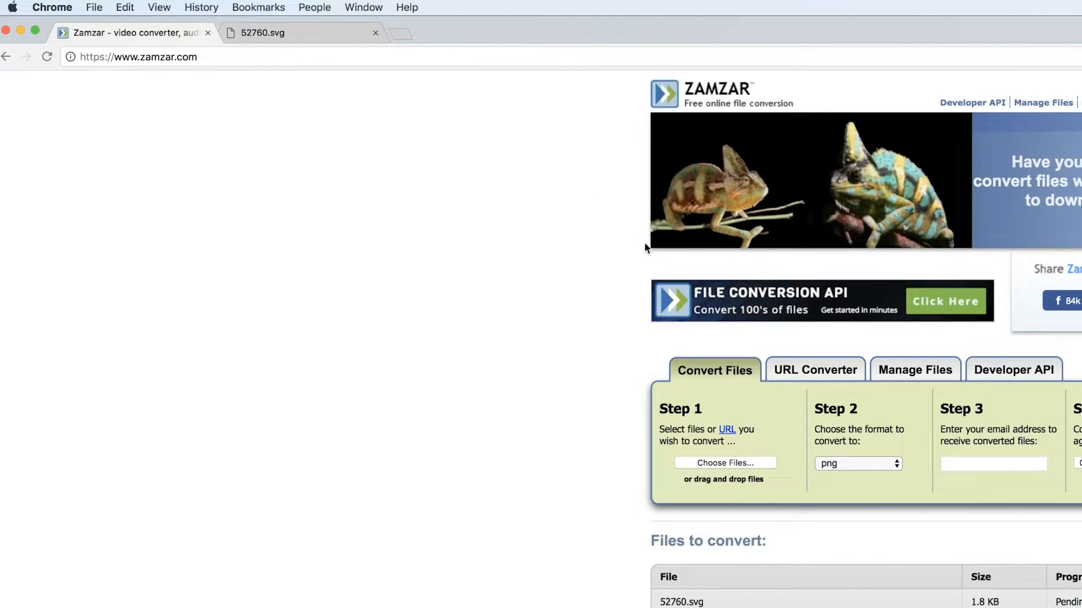
pyautogui.moveTo(800, 153)
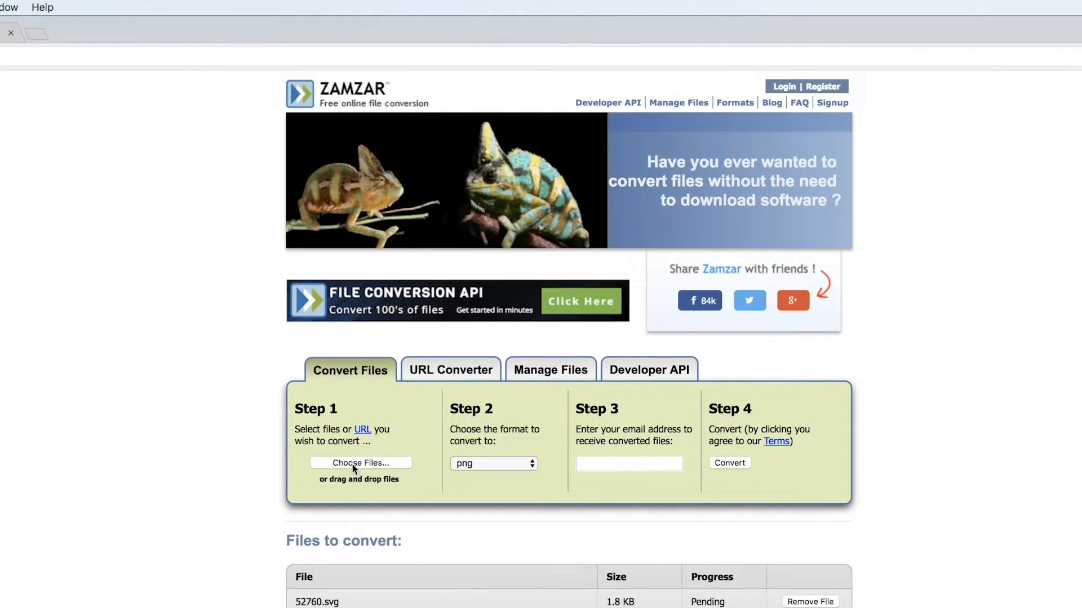
# Choose png as the Zamzar output format for 52760.svg.
pyautogui.click(492, 463)
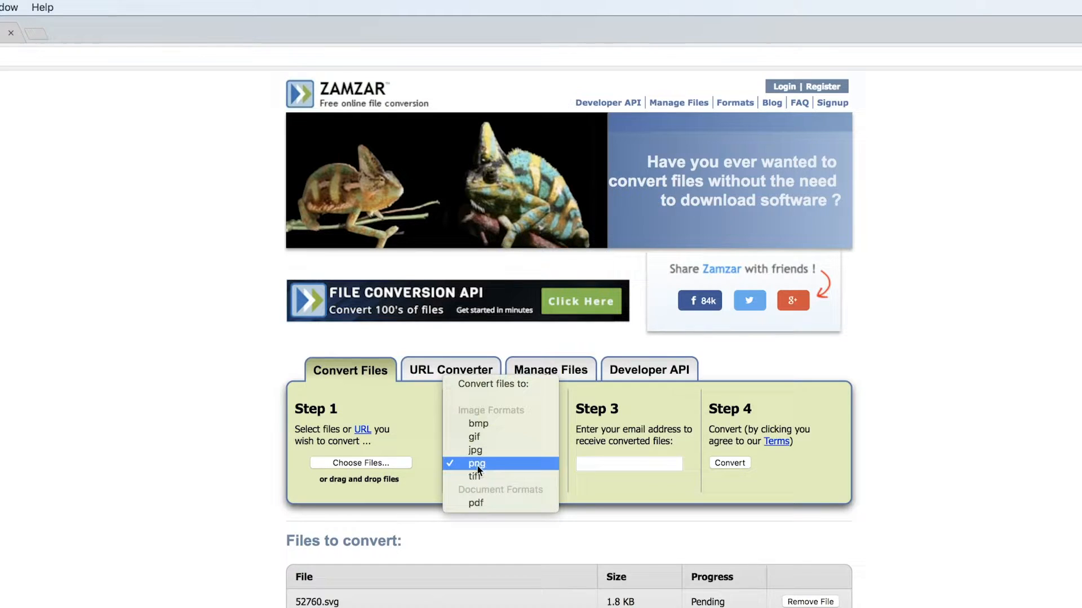
pyautogui.moveTo(487, 476)
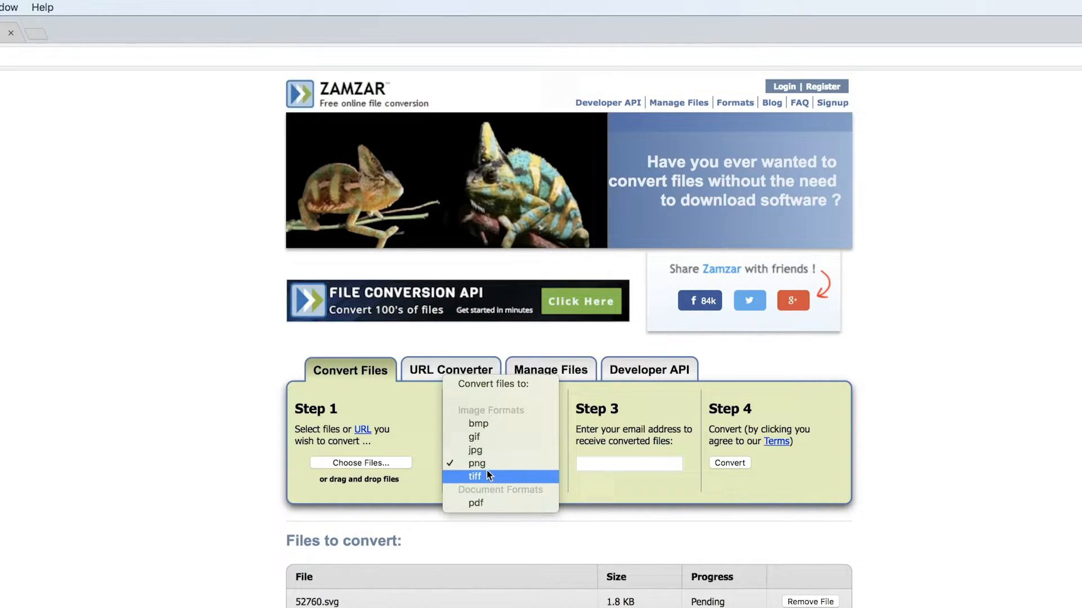
pyautogui.moveTo(487, 472)
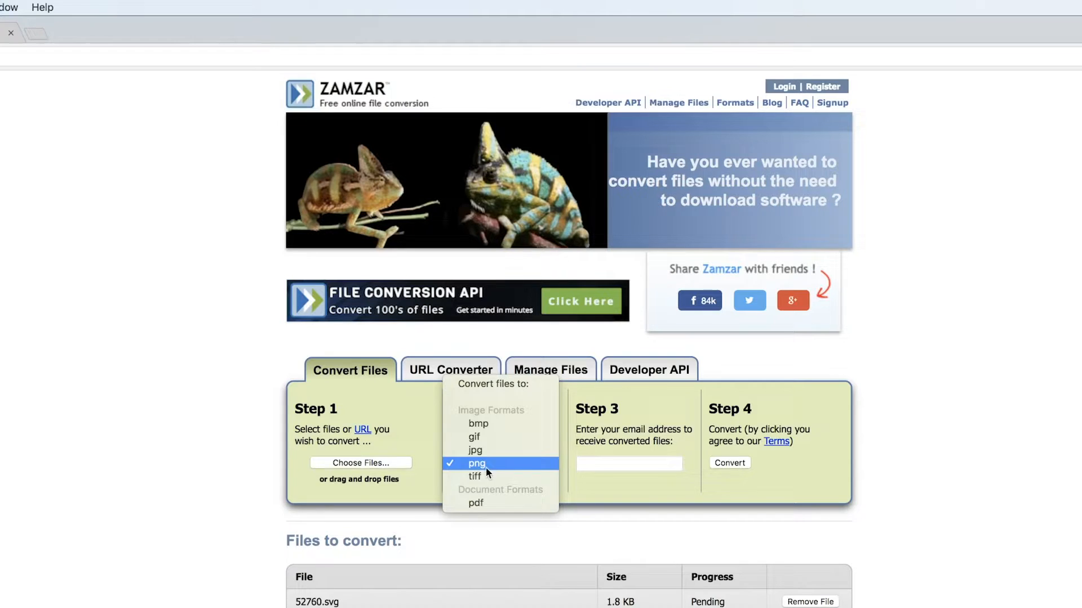
pyautogui.click(478, 463)
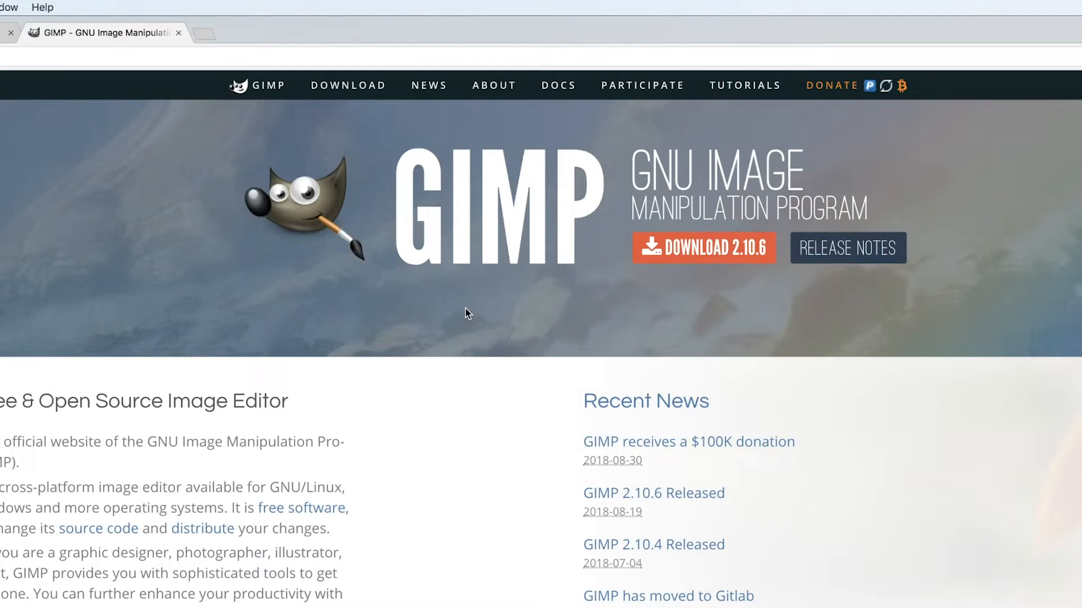
pyautogui.moveTo(243, 423)
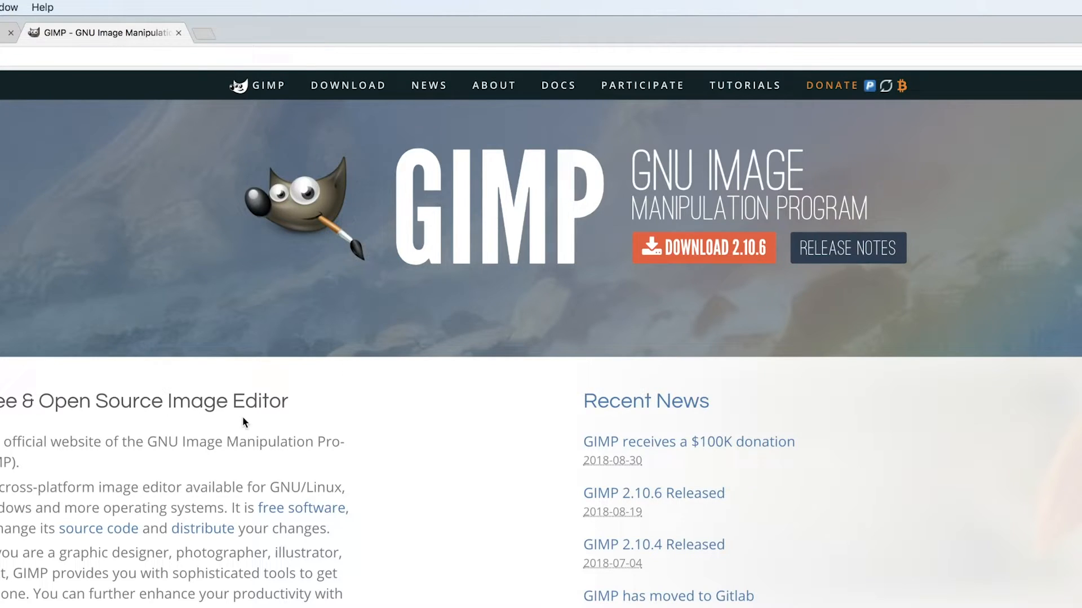
pyautogui.moveTo(268, 424)
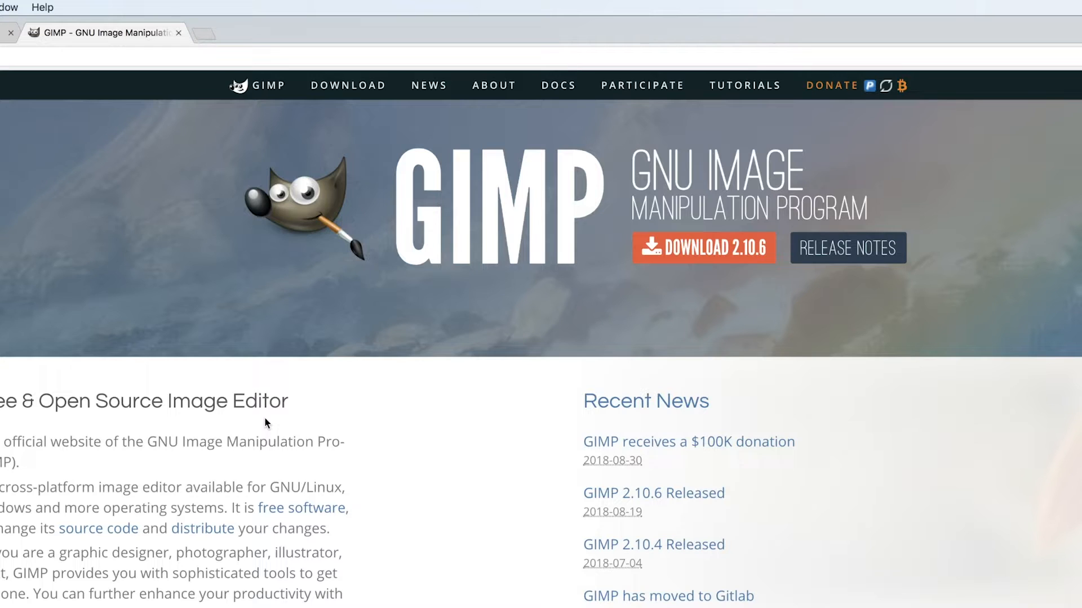
pyautogui.moveTo(680, 256)
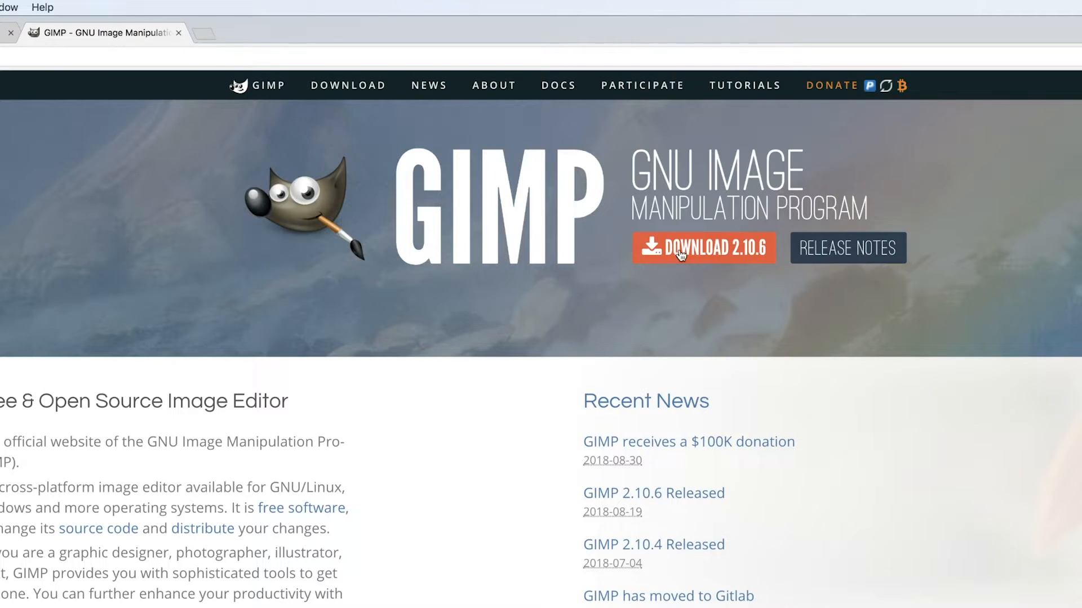
pyautogui.moveTo(680, 256)
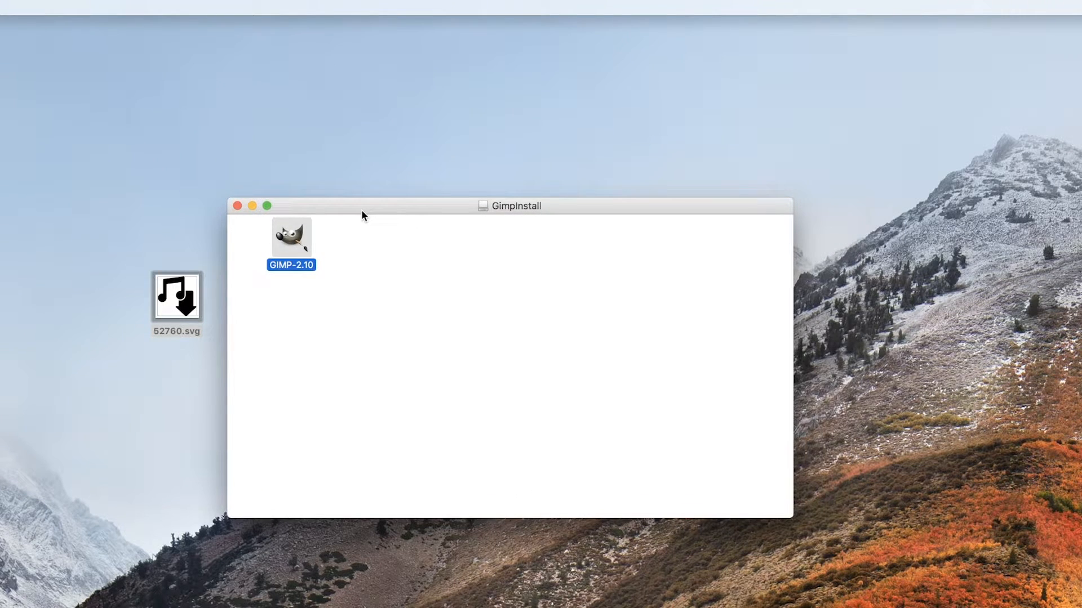
# Launch the GIMP-2.10 app from the GimpInstall disk image window.
pyautogui.rightClick(291, 238)
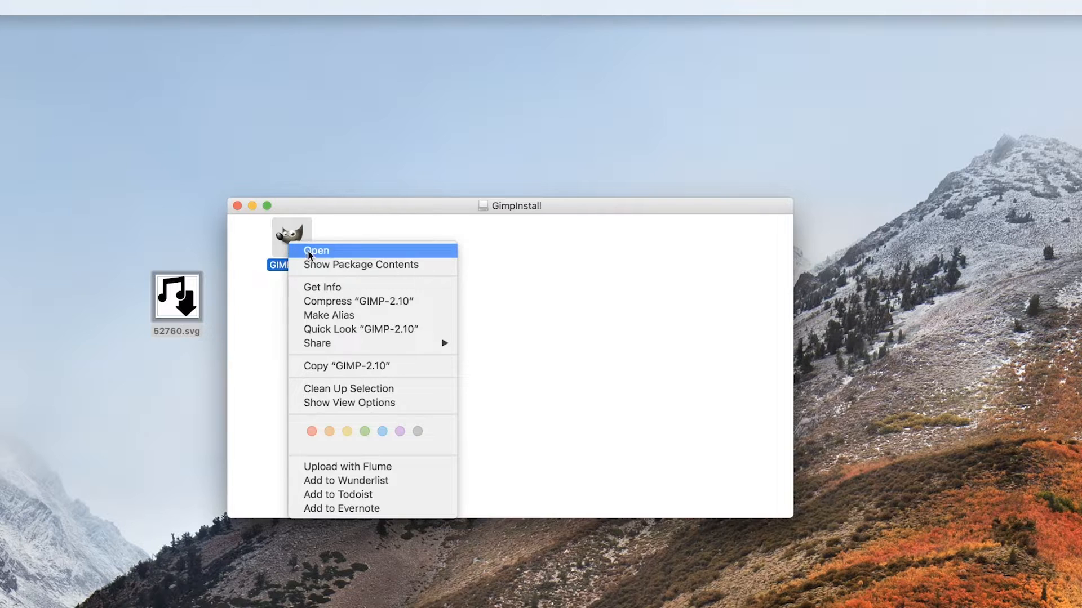
pyautogui.click(315, 250)
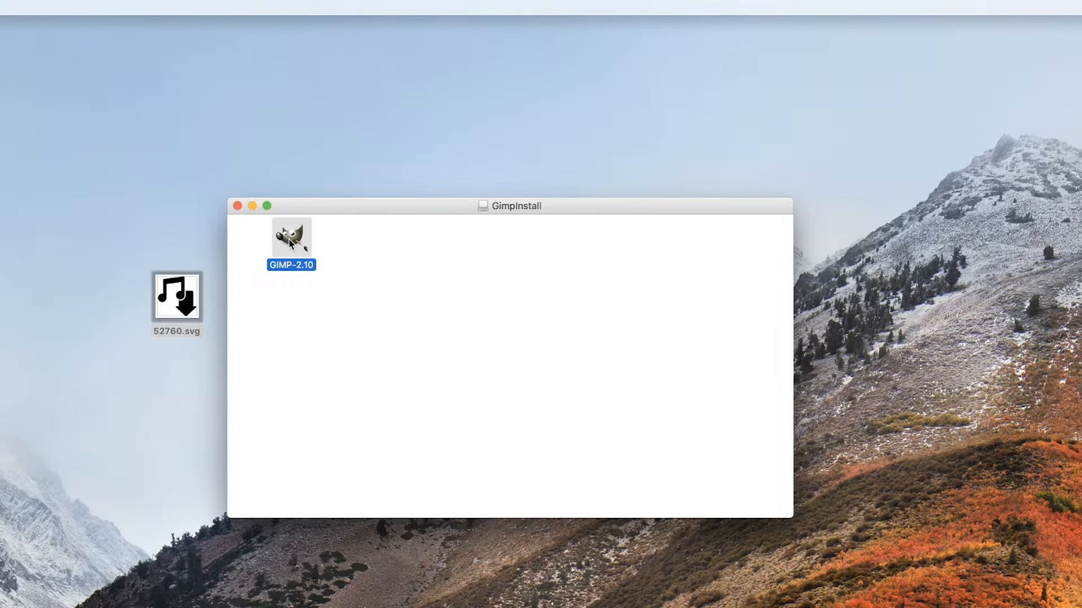
pyautogui.moveTo(296, 245)
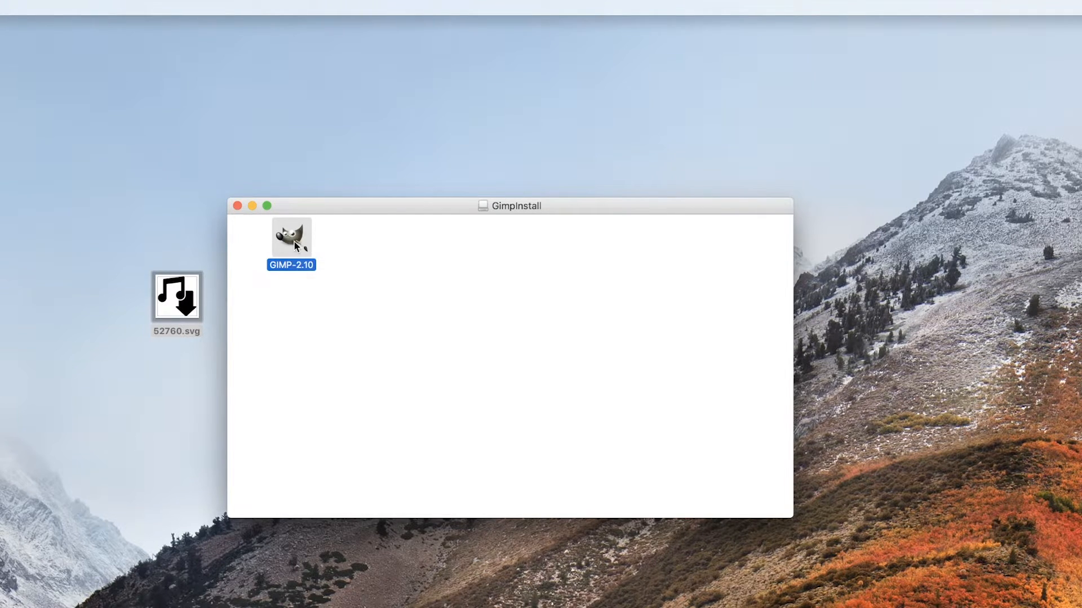
pyautogui.rightClick(291, 238)
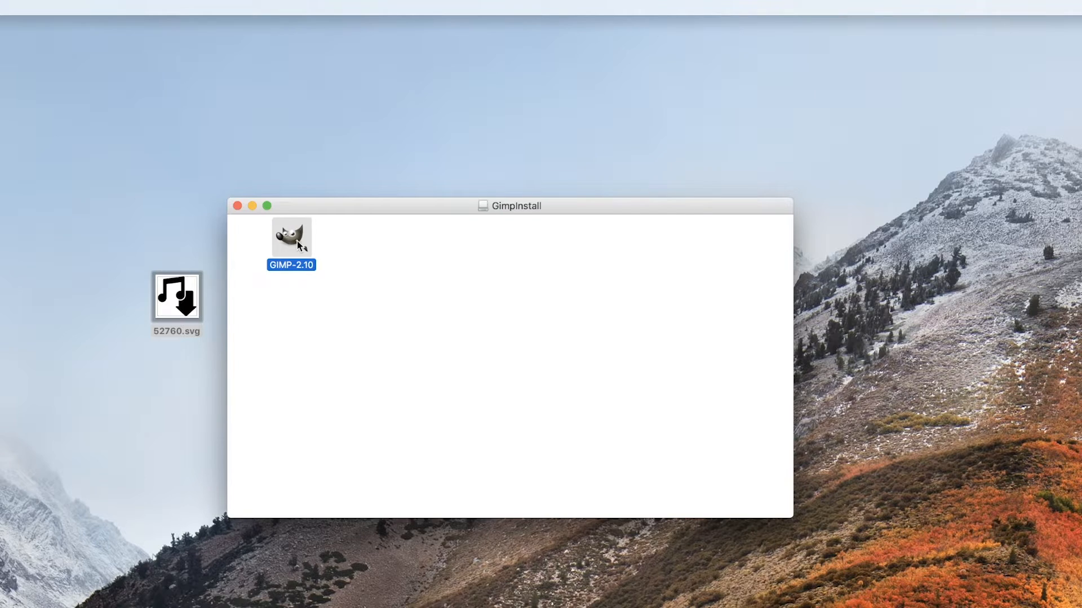
pyautogui.moveTo(289, 248)
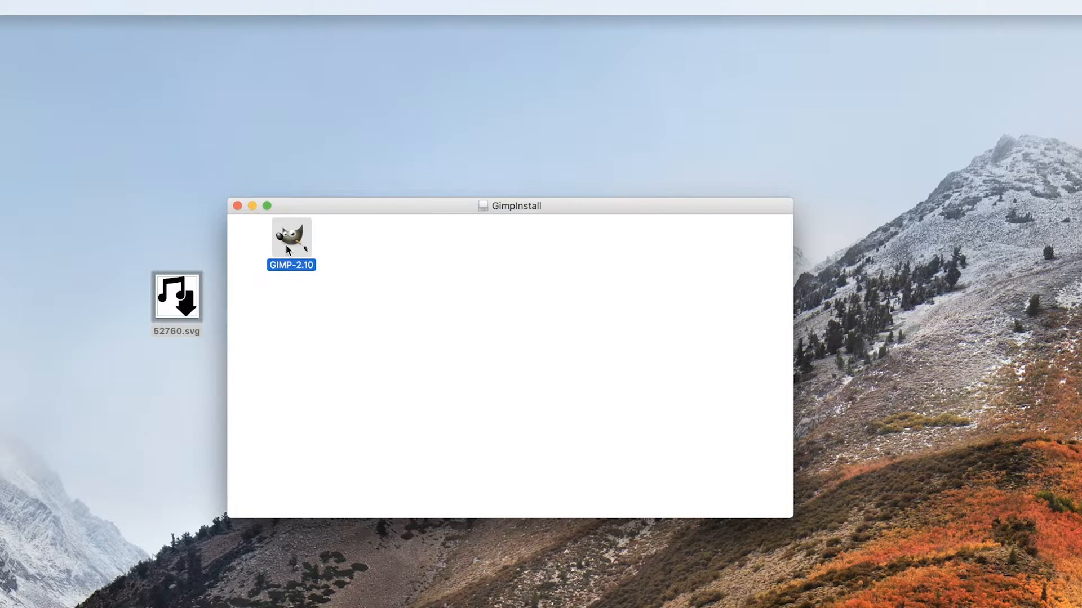
pyautogui.moveTo(161, 291)
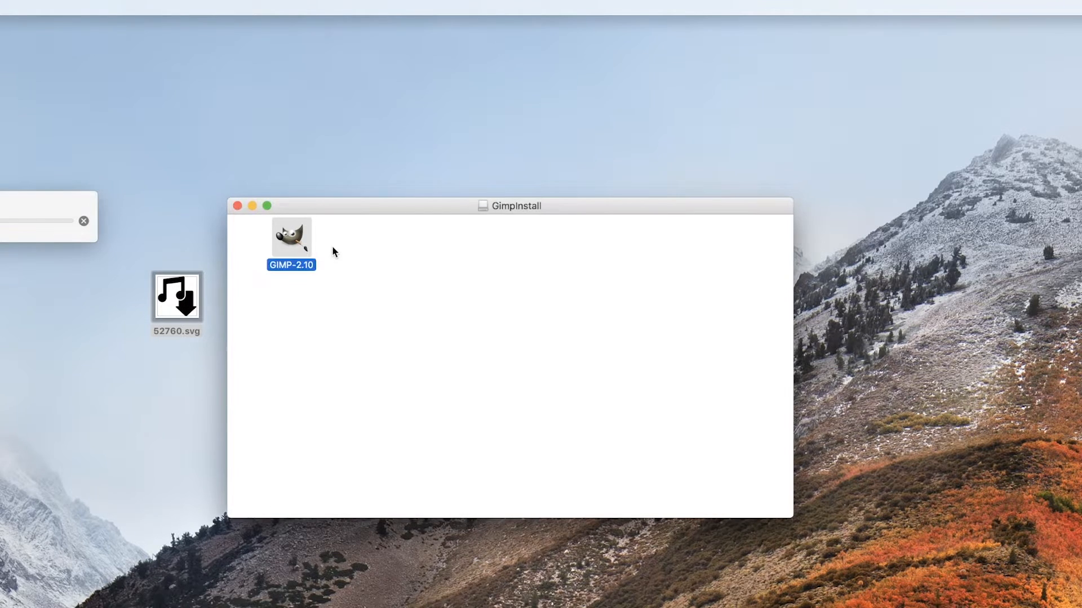
pyautogui.doubleClick(291, 236)
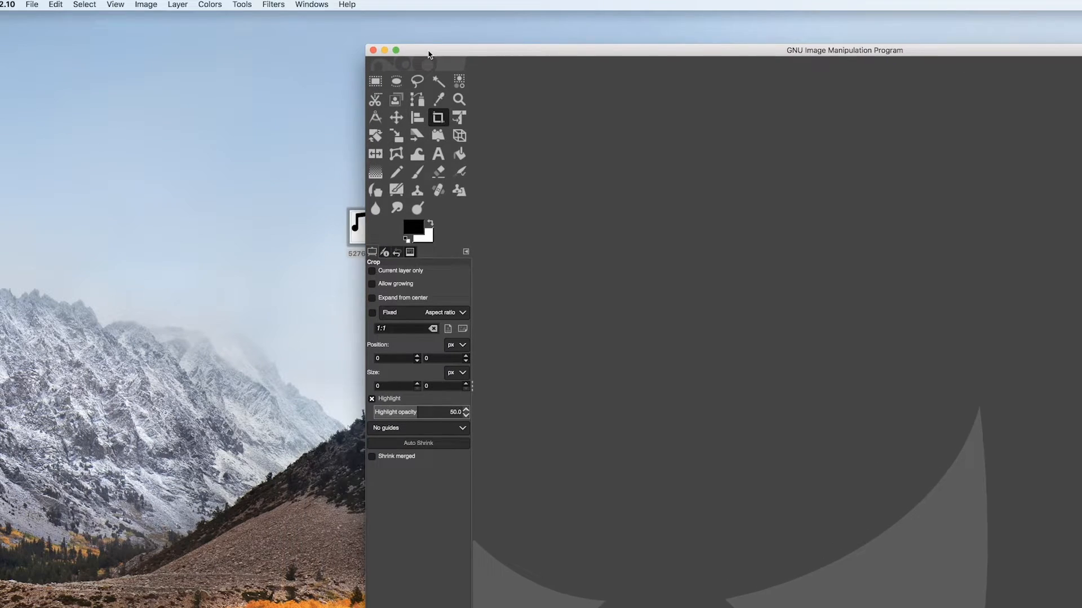
# Open 52760.svg from the Desktop in GIMP, rendering it at 950×950 pixels.
pyautogui.click(305, 215)
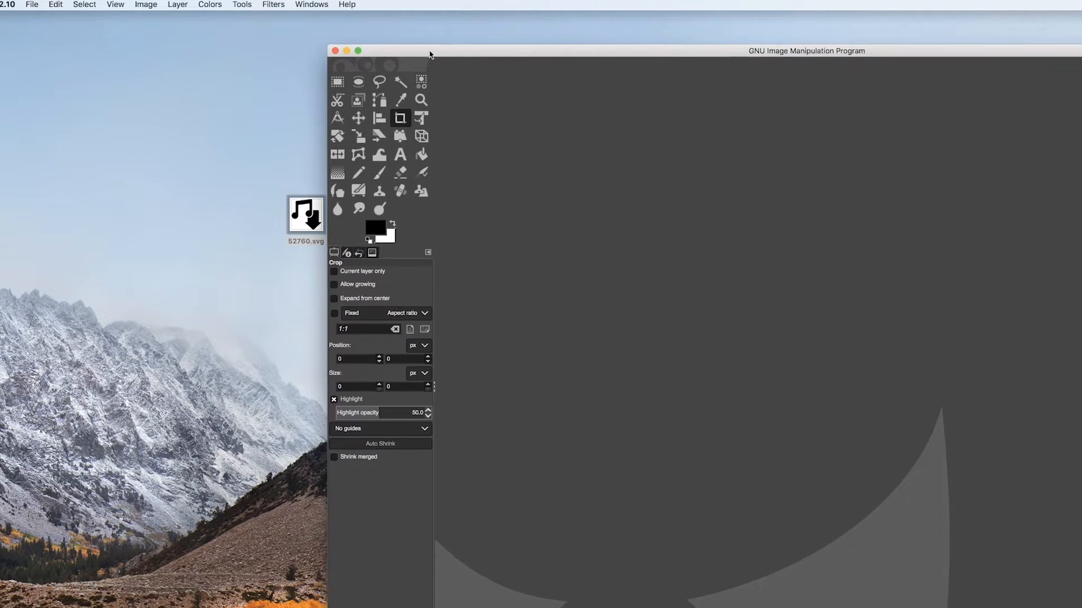
pyautogui.click(32, 5)
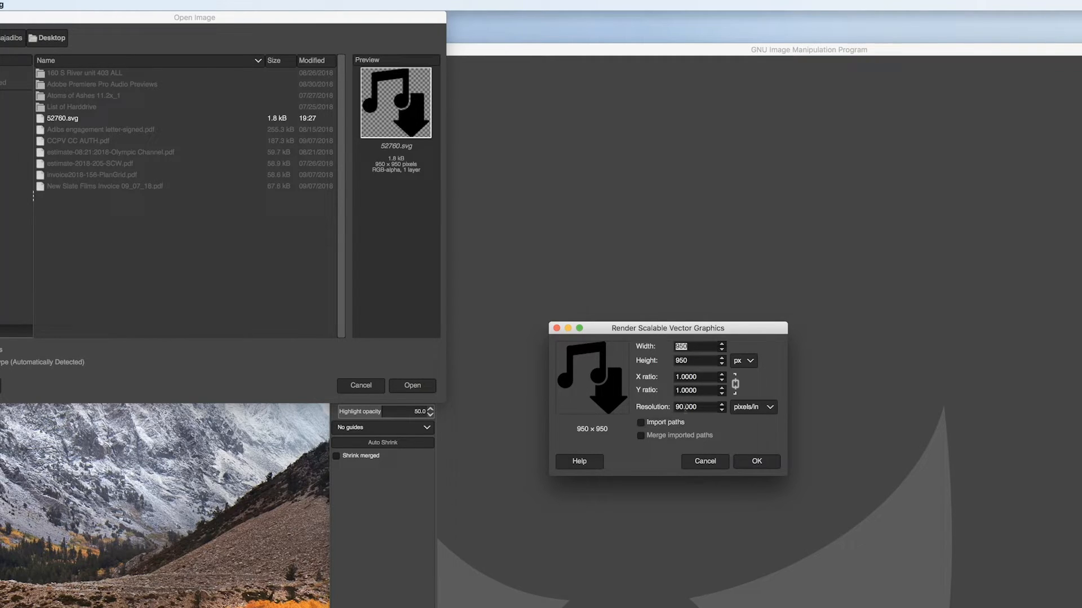
pyautogui.moveTo(693, 402)
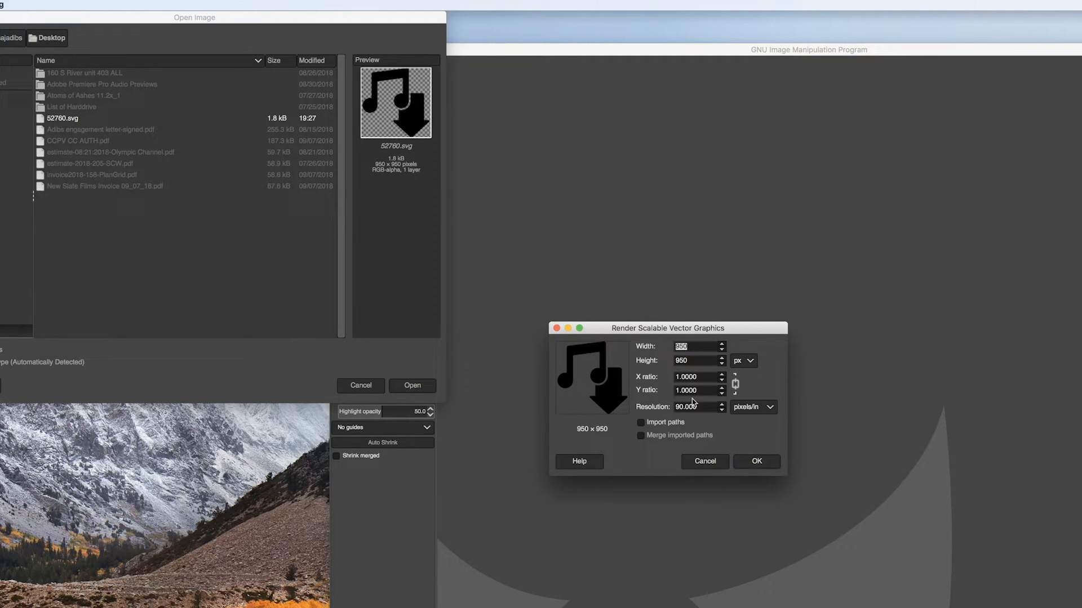
pyautogui.click(755, 461)
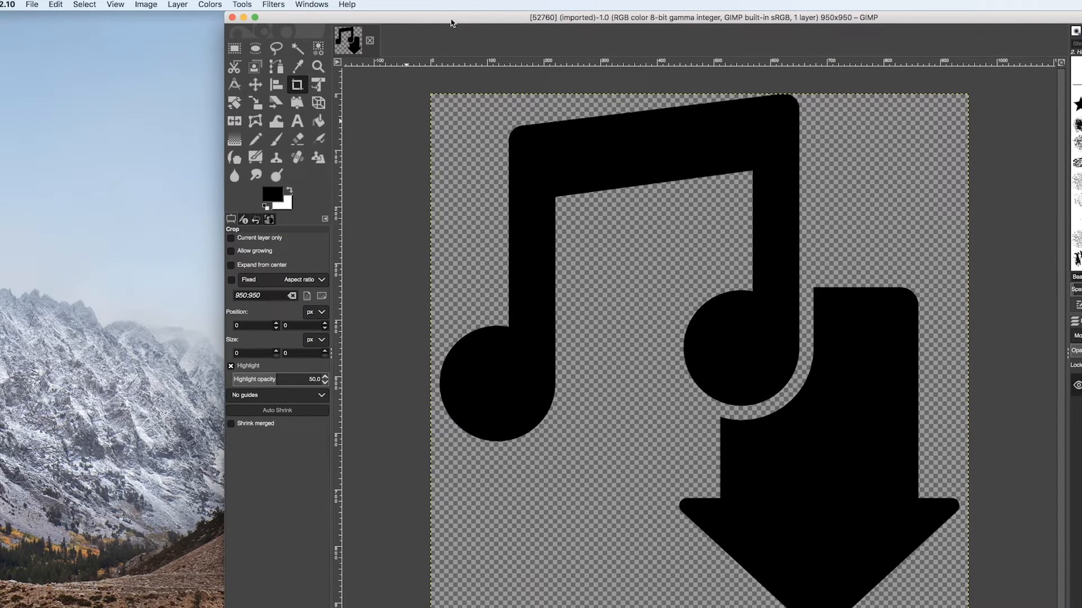
# Export the image as PNG to the Desktop as 52760.png with default PNG settings.
pyautogui.click(31, 4)
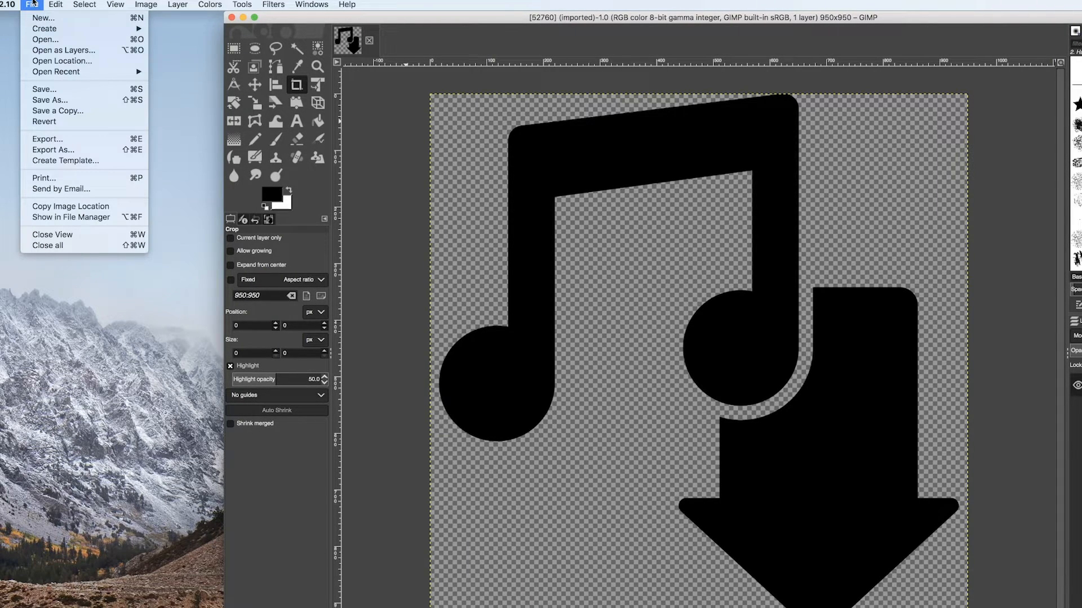
pyautogui.click(53, 150)
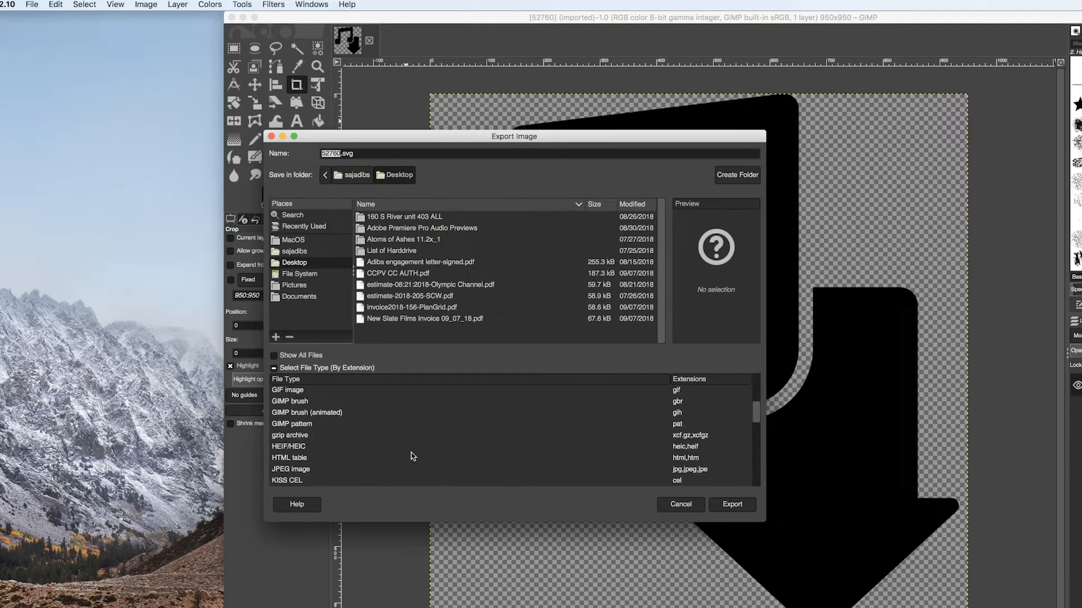
pyautogui.click(291, 469)
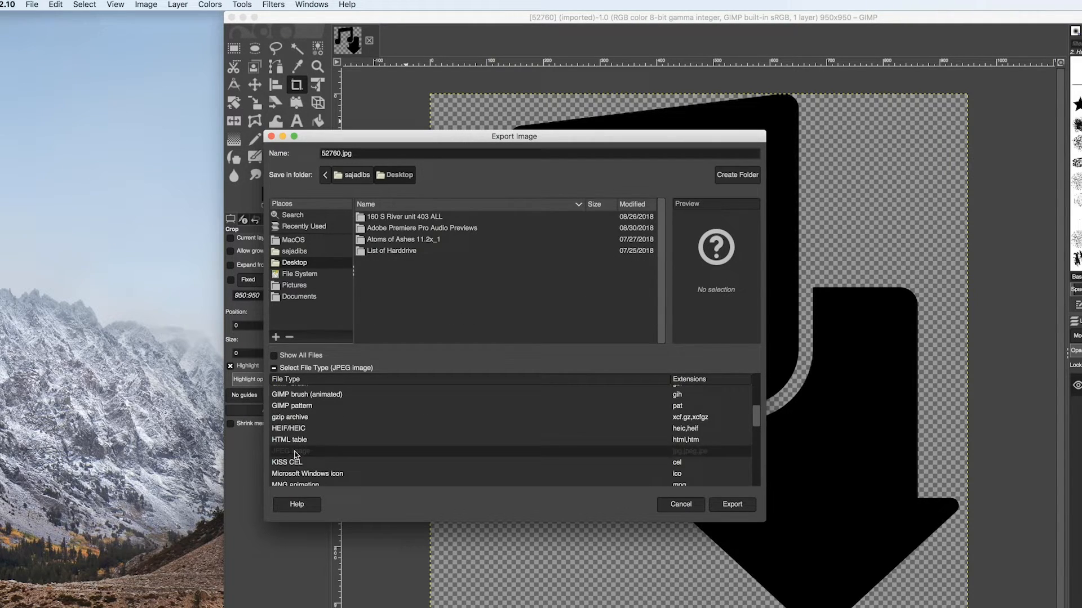
pyautogui.scroll(-3)
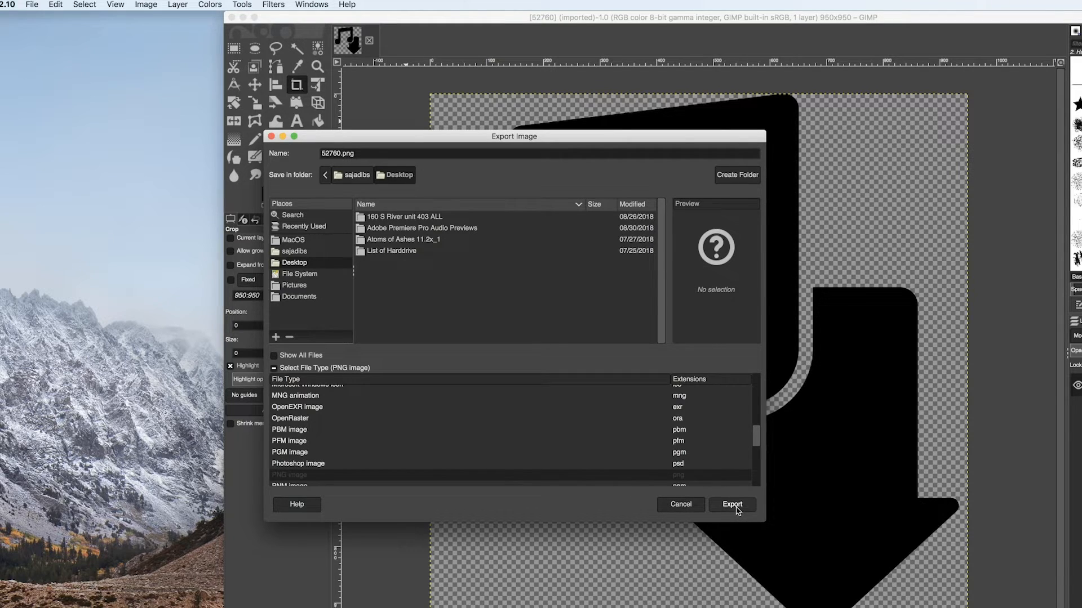
pyautogui.click(731, 504)
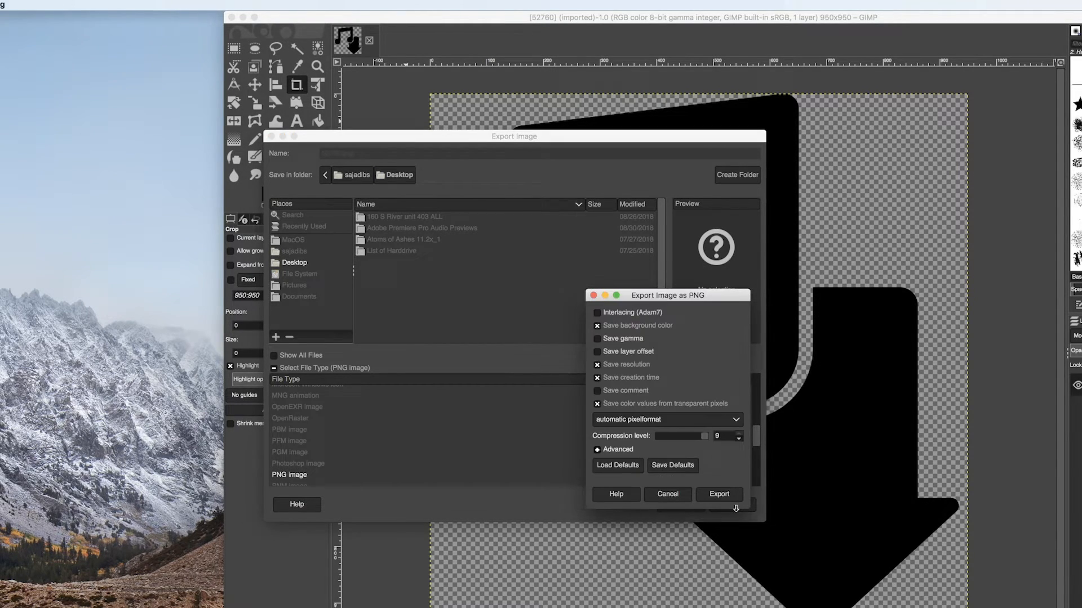
pyautogui.click(717, 494)
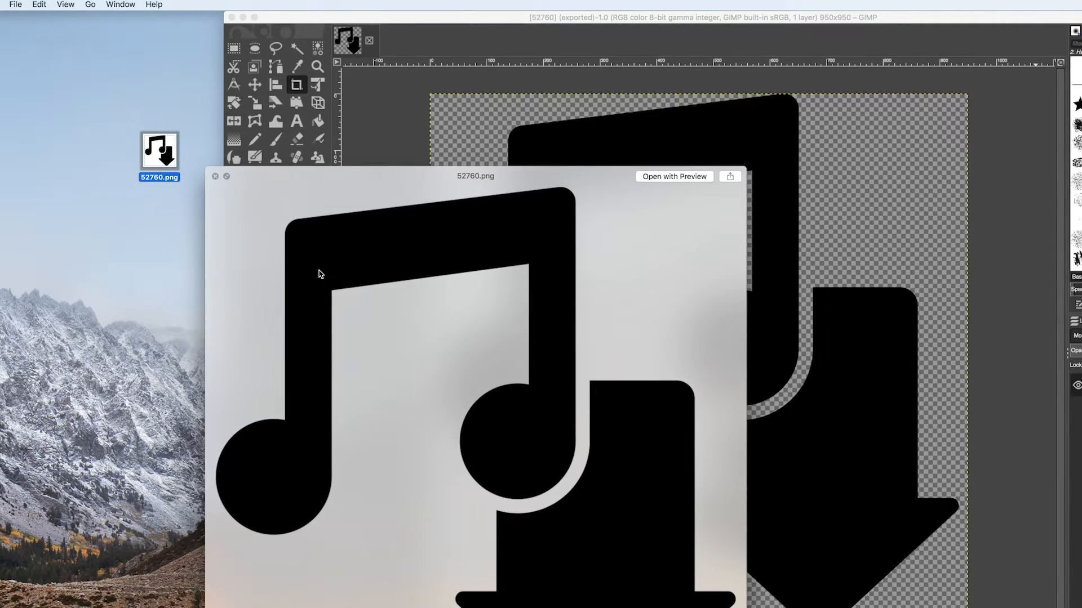
# Close the Quick Look preview of 52760.png and bring up its actions on the desktop.
pyautogui.click(216, 176)
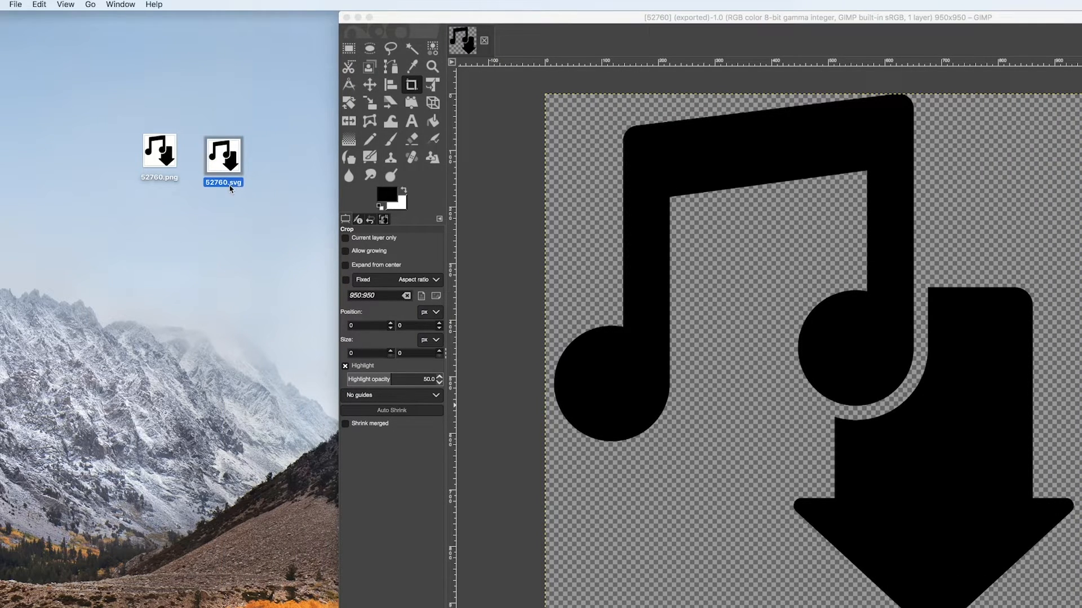
pyautogui.doubleClick(159, 153)
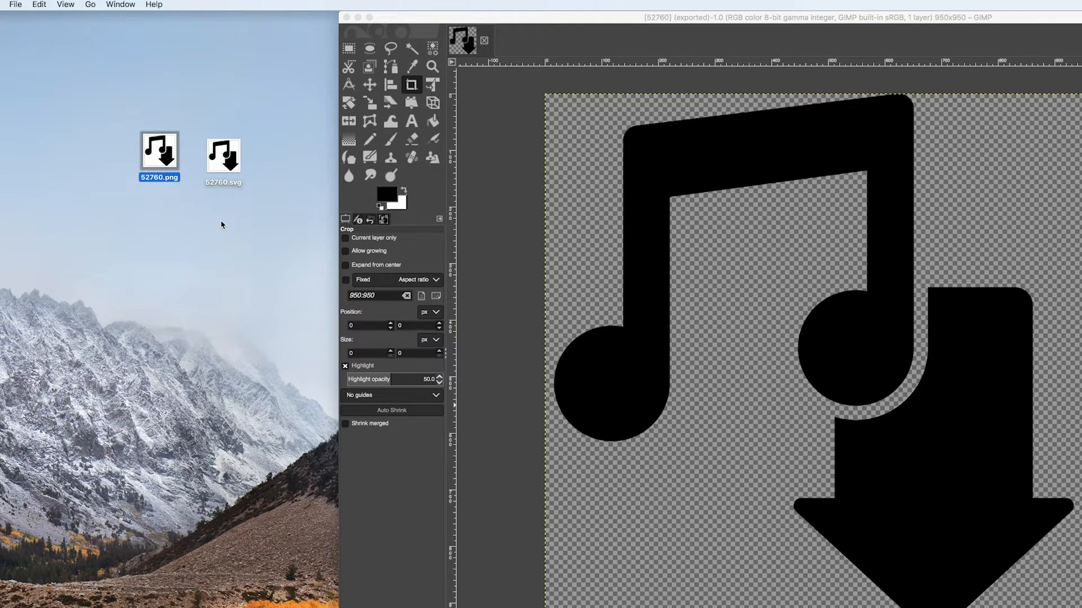
pyautogui.rightClick(223, 154)
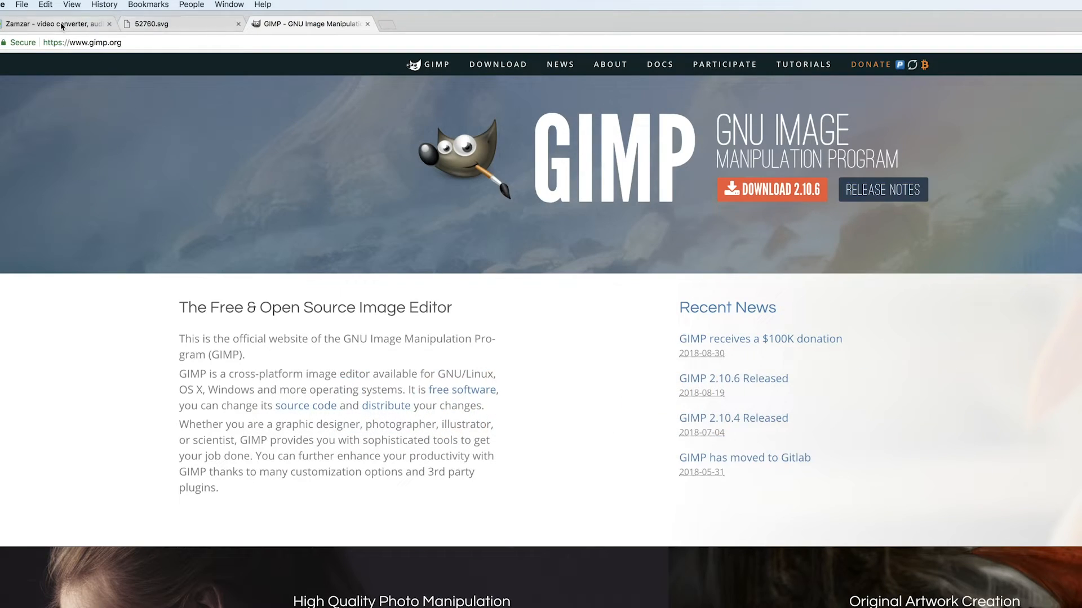
# Switch Chrome back to the Zamzar tab with 52760.svg pending.
pyautogui.click(55, 24)
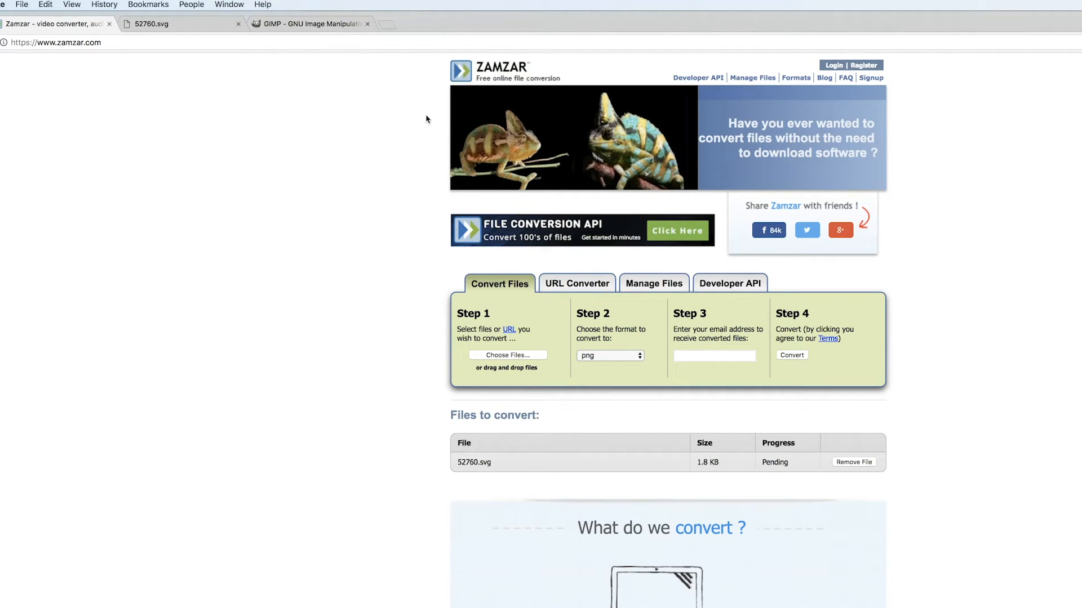
pyautogui.moveTo(338, 141)
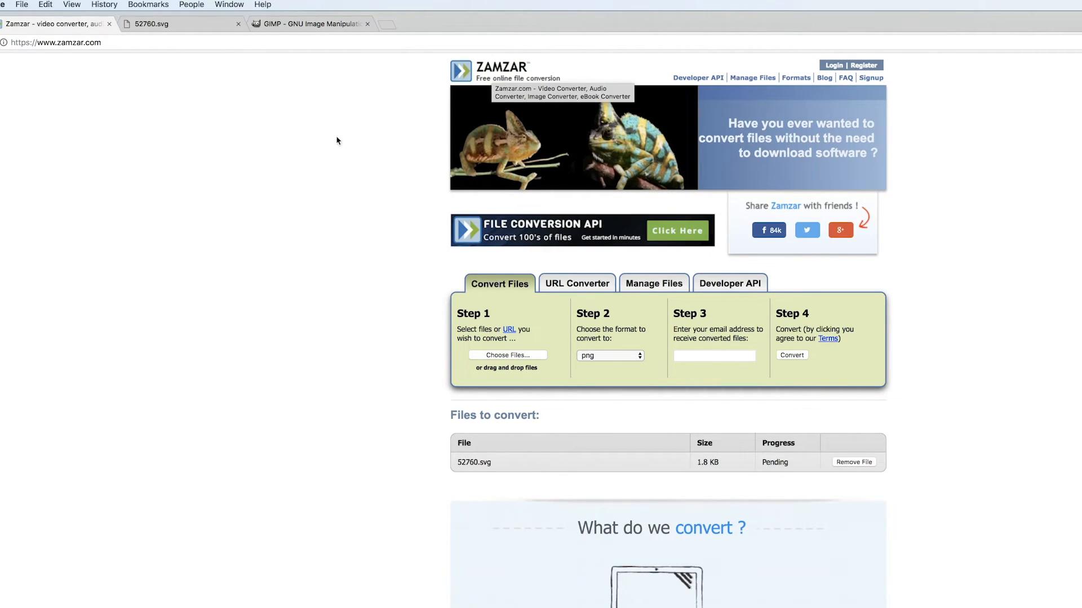